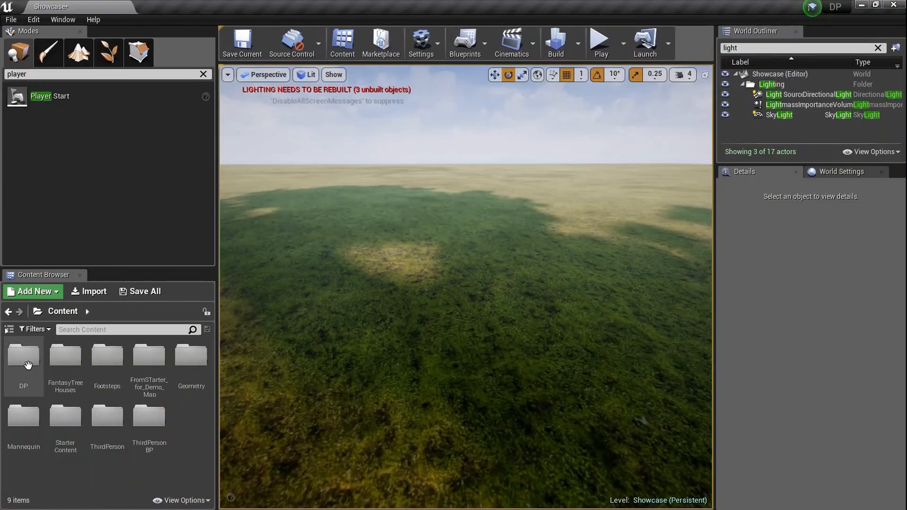
- Enter the DP folder and preview its Grass1 audio clips
double_click(23, 355)
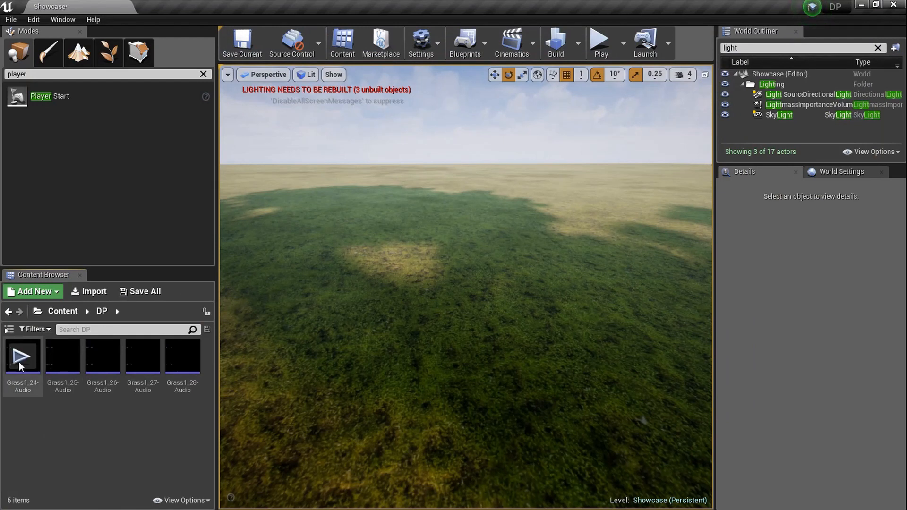
mouse_move(142, 356)
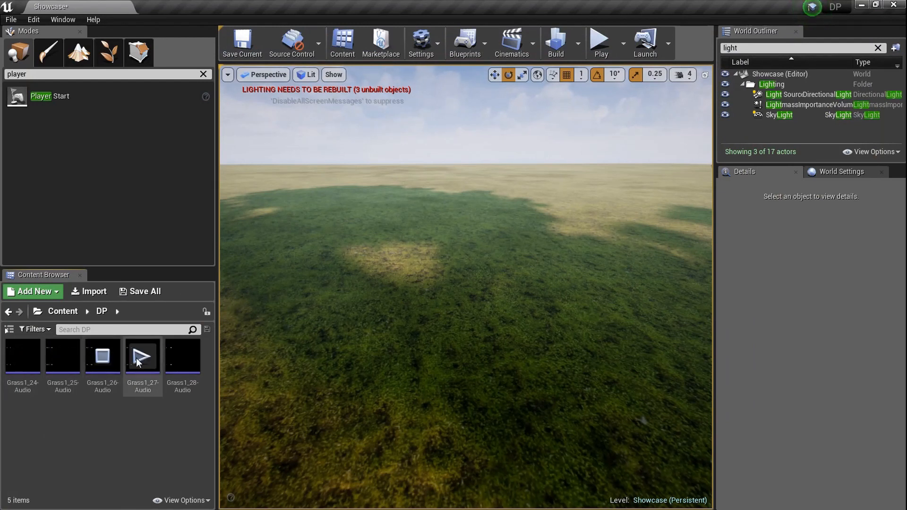
mouse_move(182, 356)
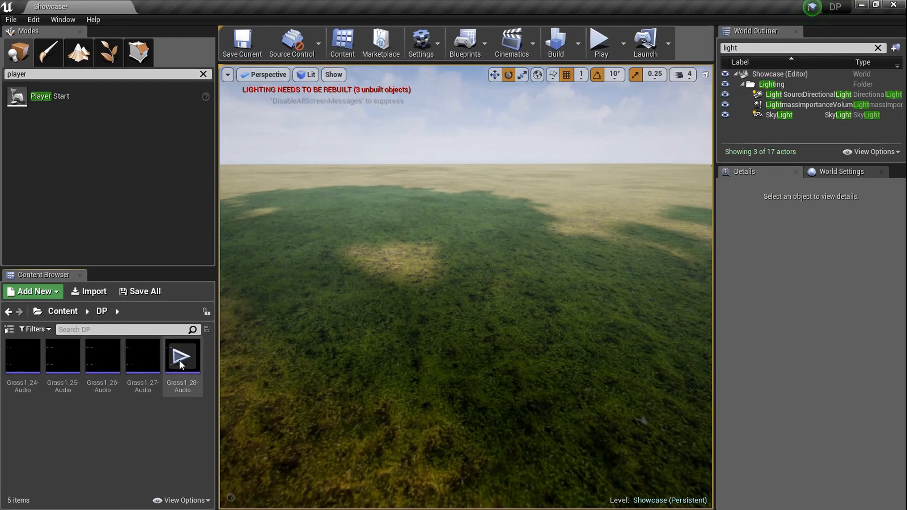
mouse_move(23, 355)
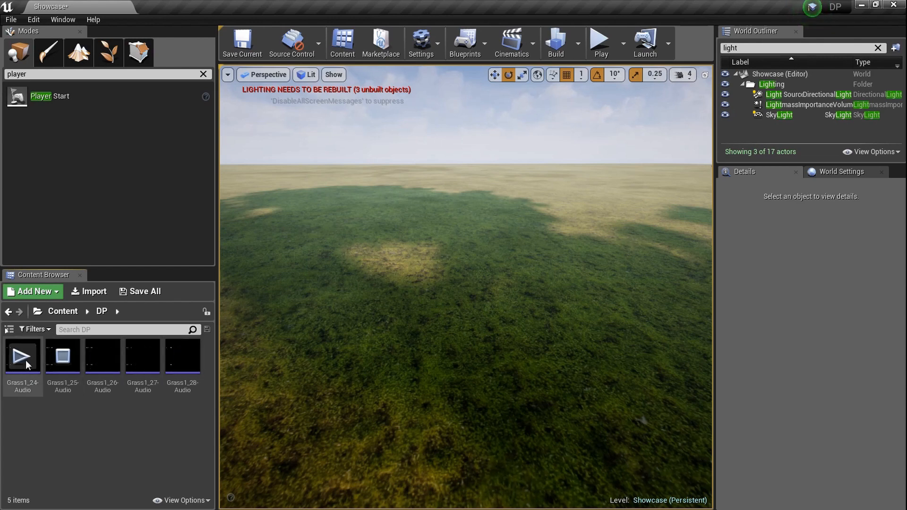
click(142, 355)
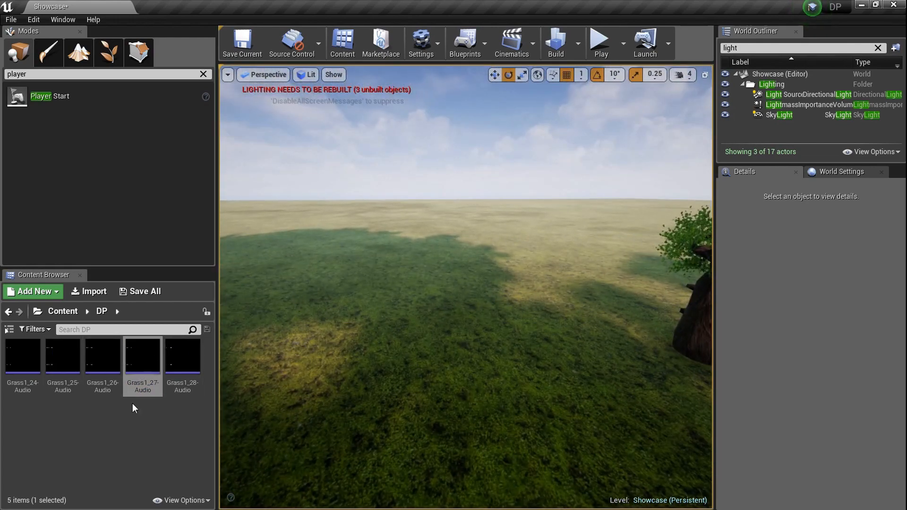
mouse_move(110, 430)
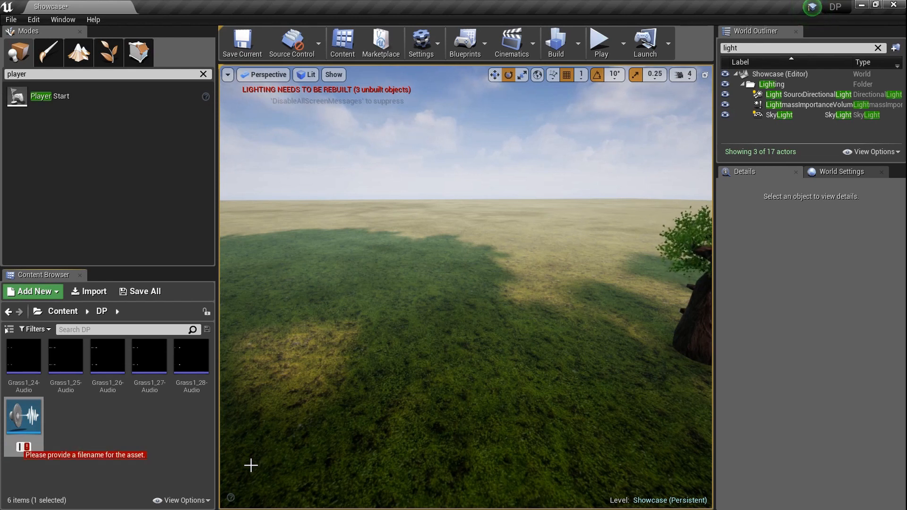
- Name the new sound cue Footsteps and double-click it to open
text(Footstpe)
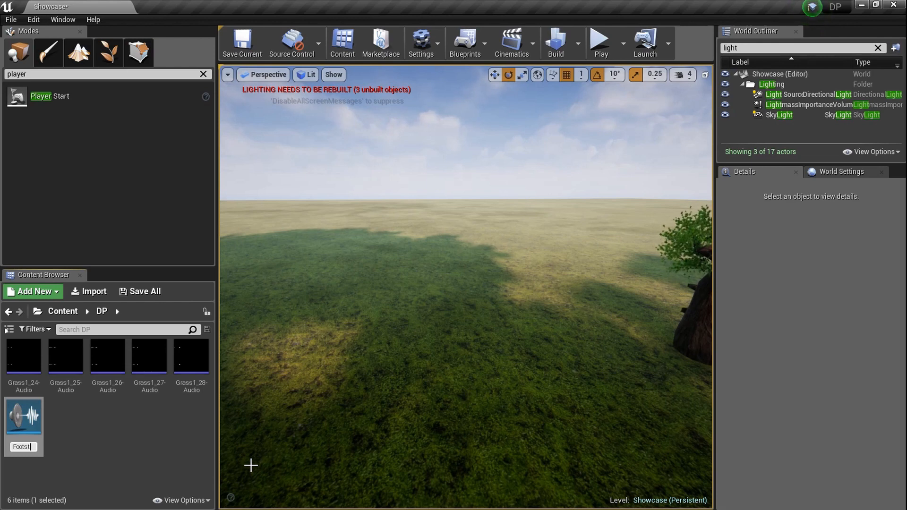
double_click(23, 356)
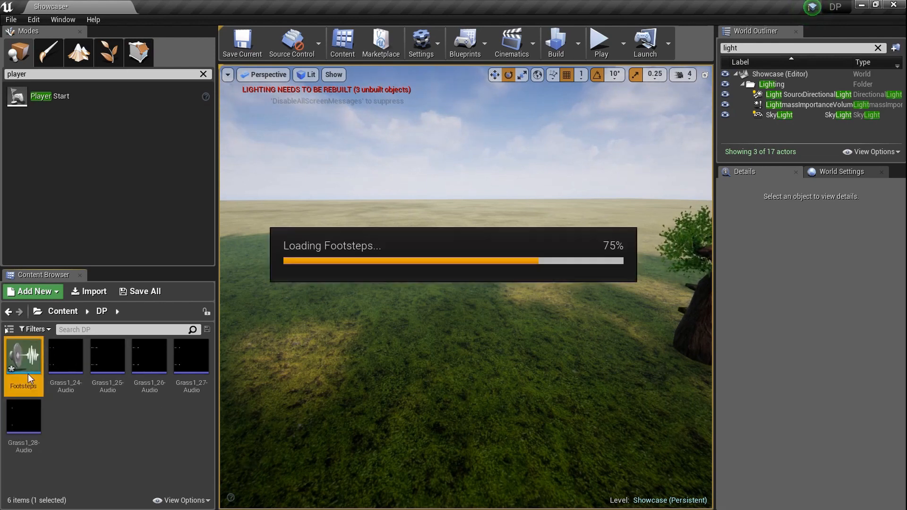
- Add Random and Modulator nodes and chain them: wave players → Random → Modulator → Output
double_click(23, 356)
text(ra)
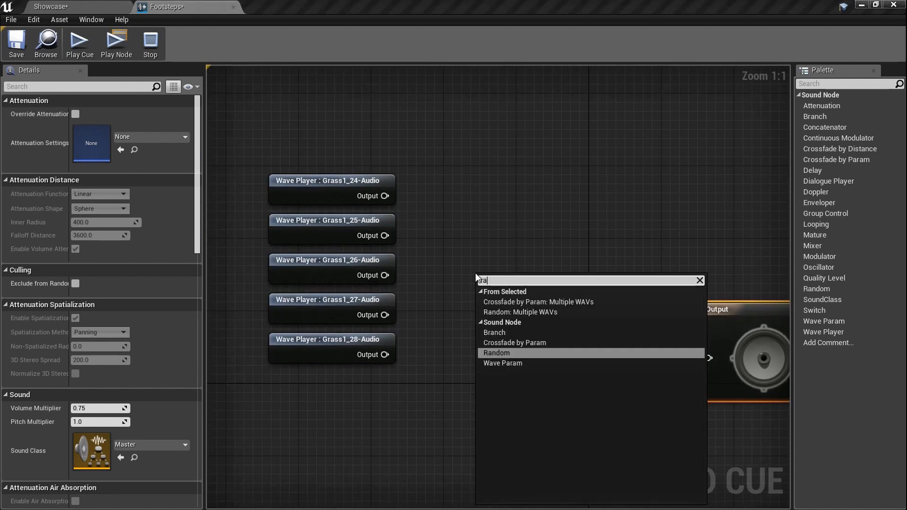
click(496, 353)
text(mod)
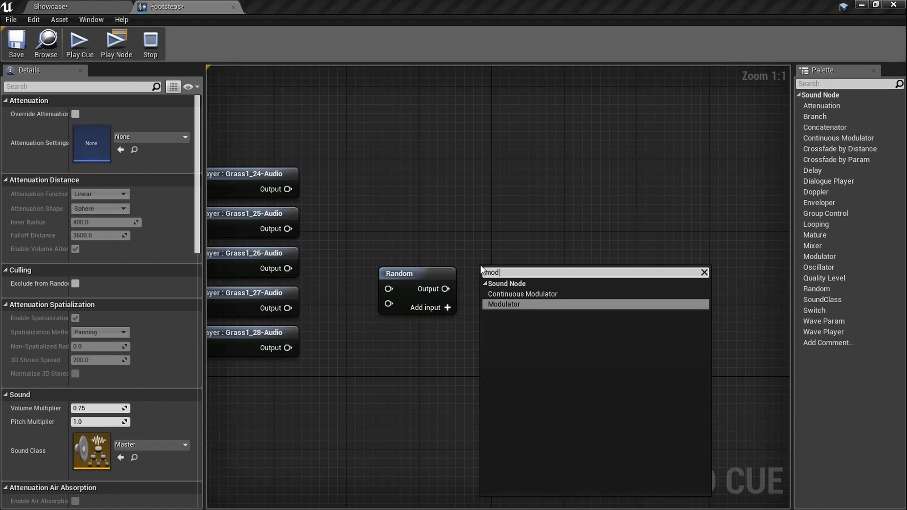
click(503, 303)
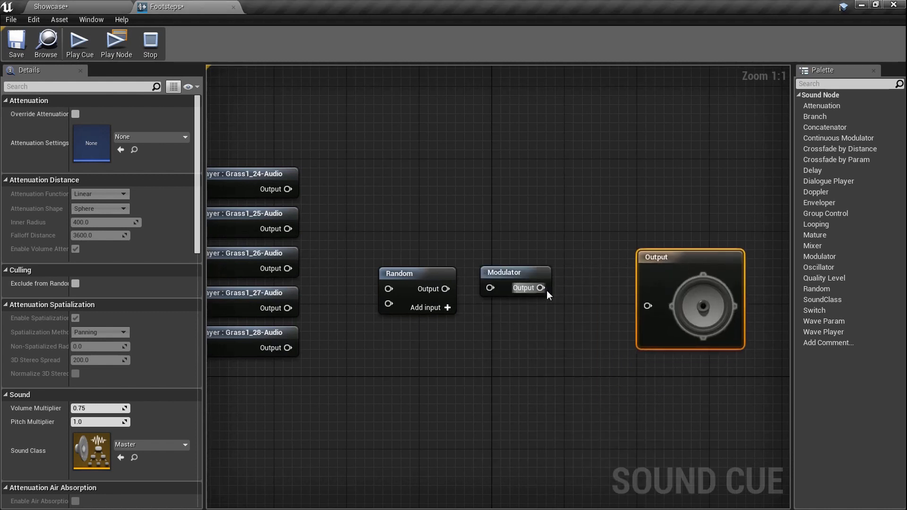
click(514, 272)
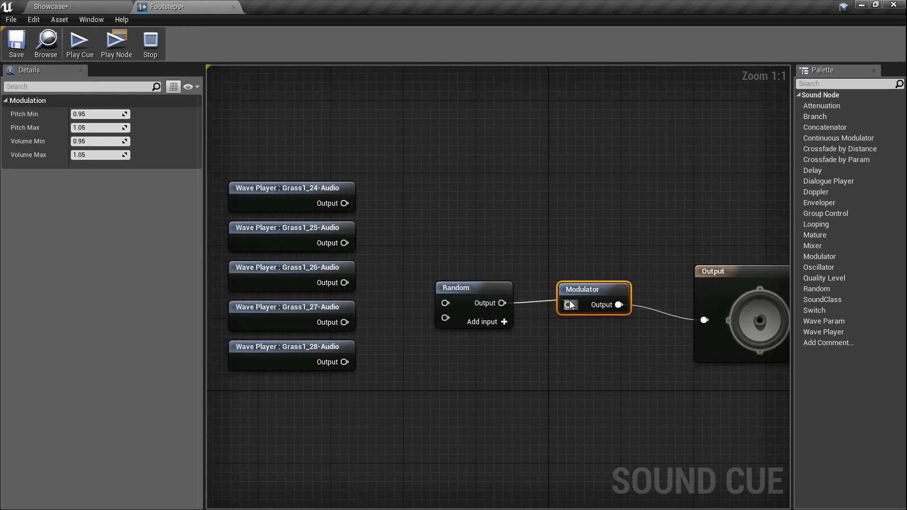
click(481, 322)
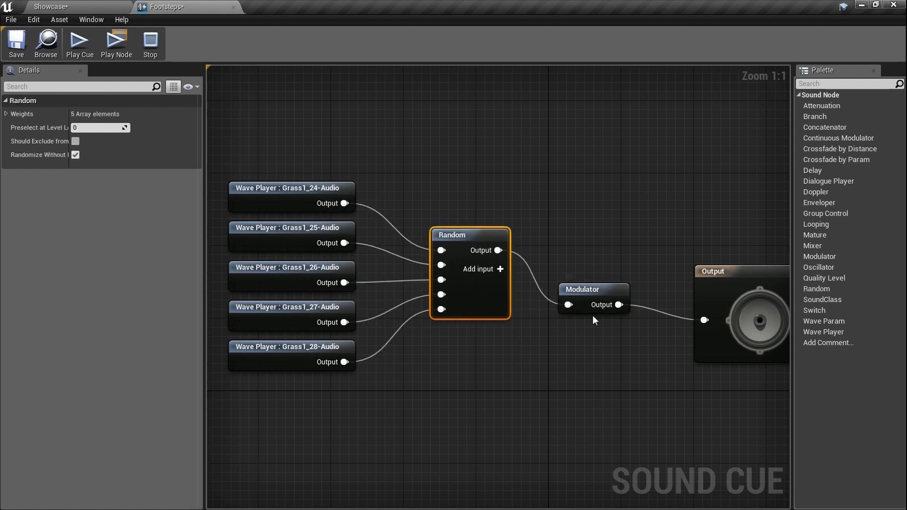
click(580, 289)
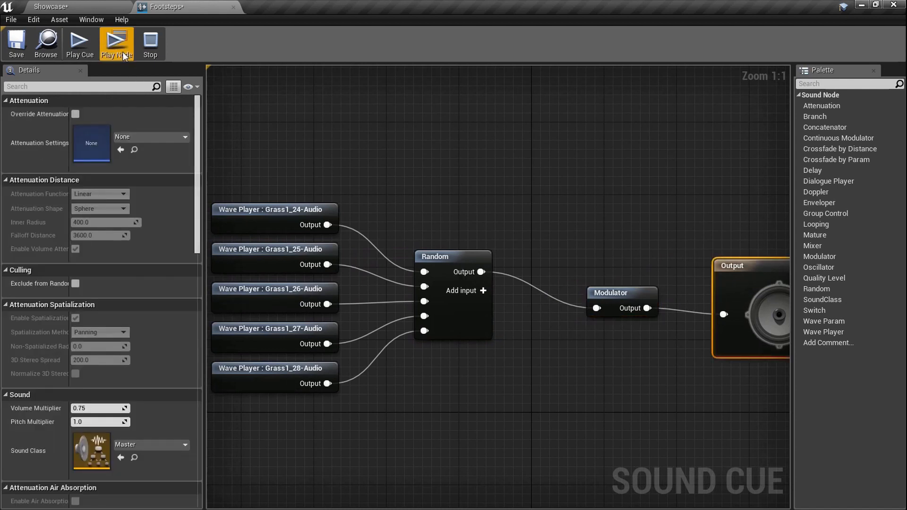
- Play the Footsteps cue and select the Modulator node to edit its ranges
click(116, 43)
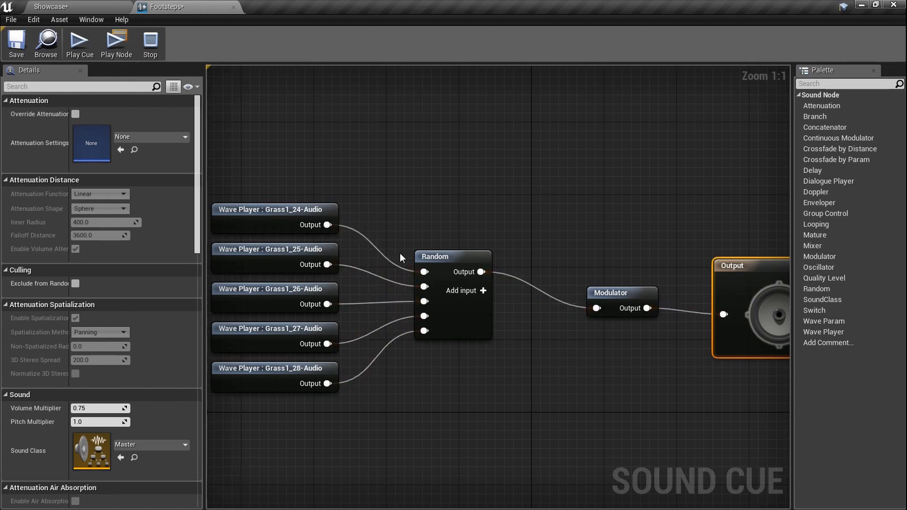
click(621, 292)
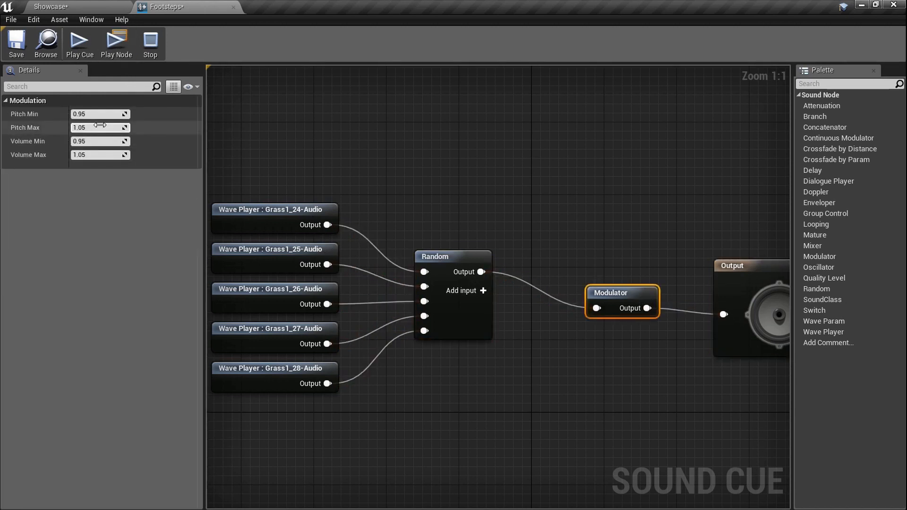
mouse_move(87, 141)
text(1.1)
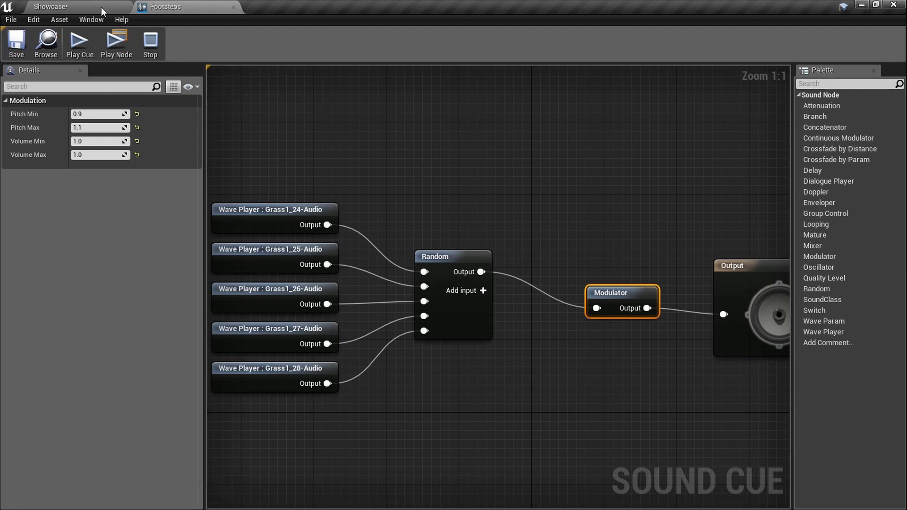
- Return to Showcase and open ThirdPersonRun from Content > Mannequin > Animations
click(51, 6)
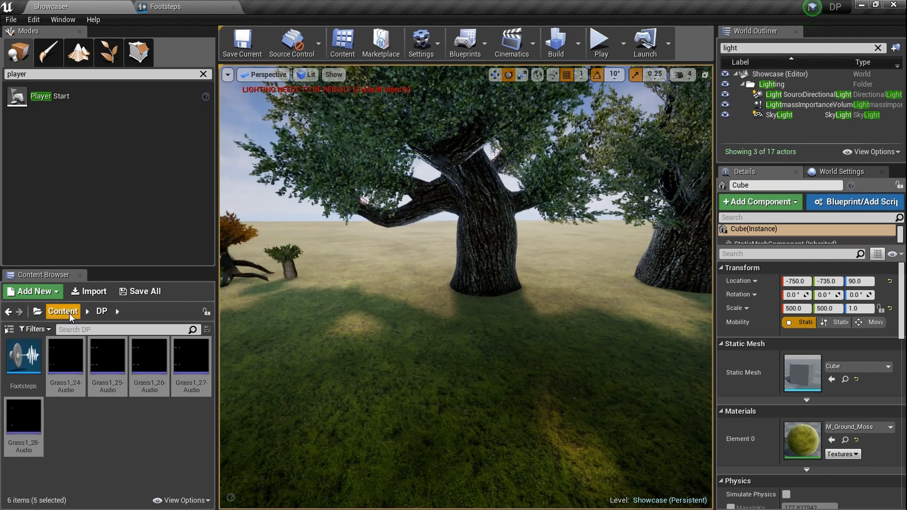
click(62, 311)
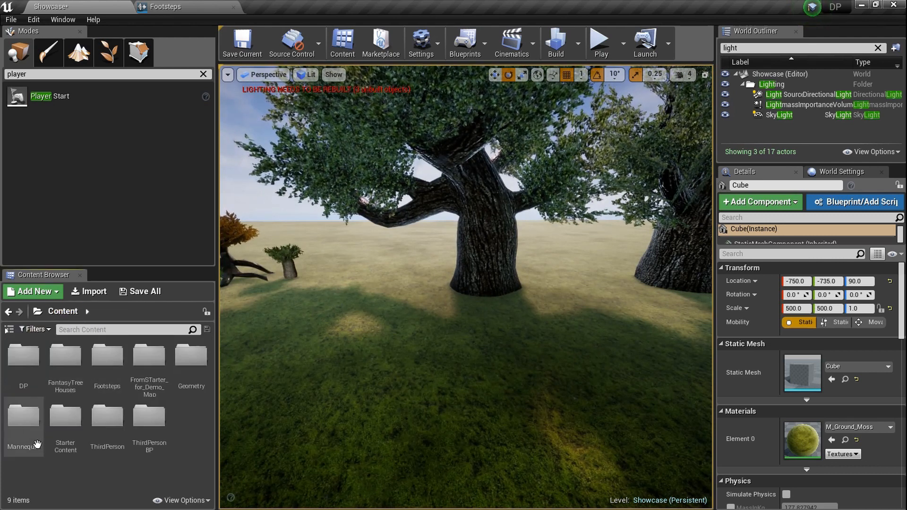
double_click(23, 417)
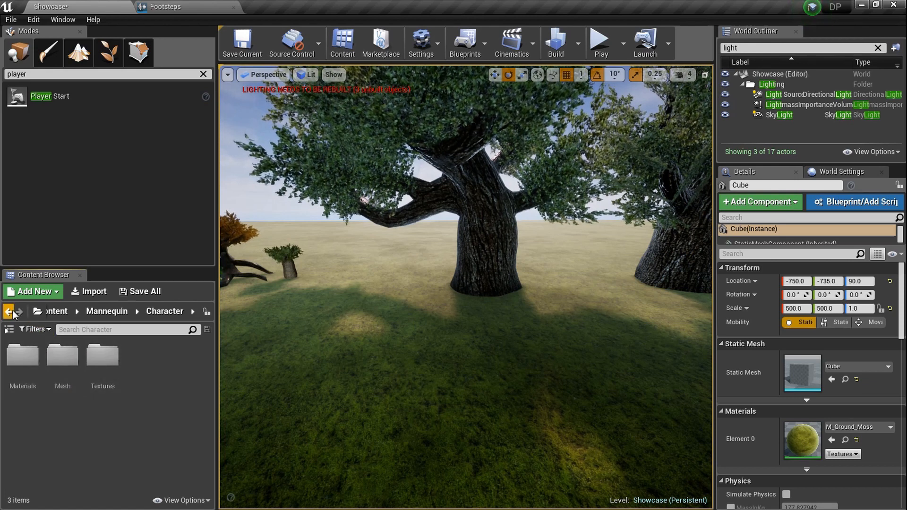
click(8, 311)
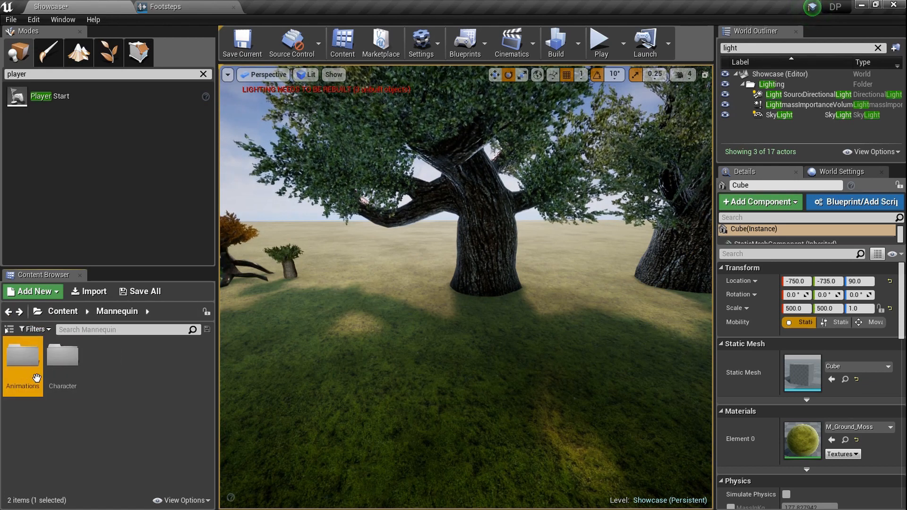
double_click(23, 355)
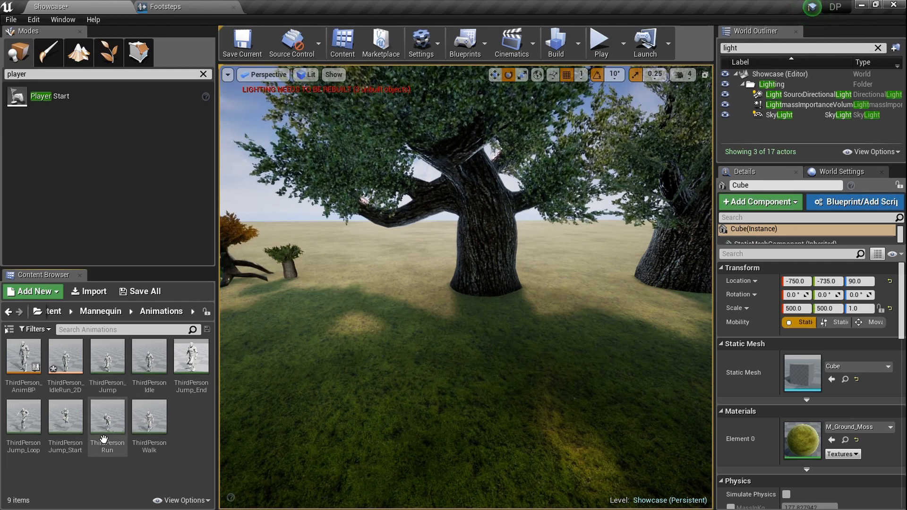
click(106, 417)
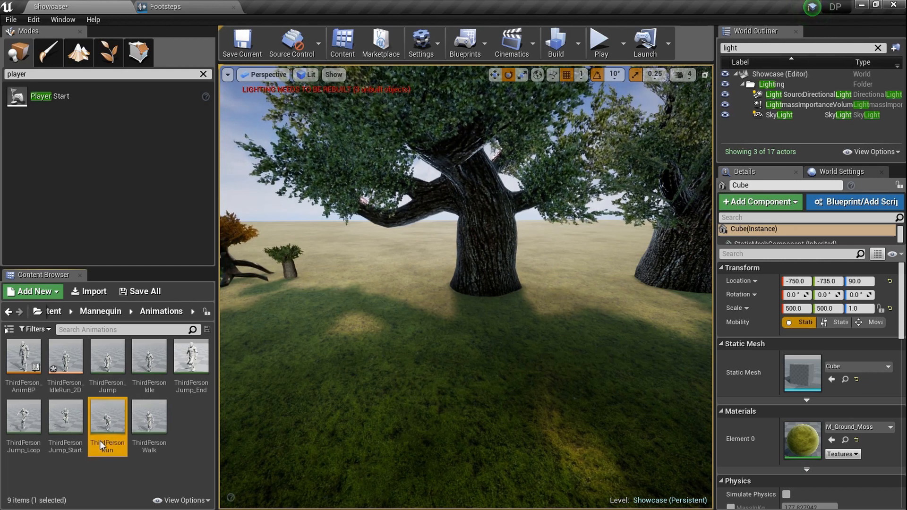
double_click(108, 418)
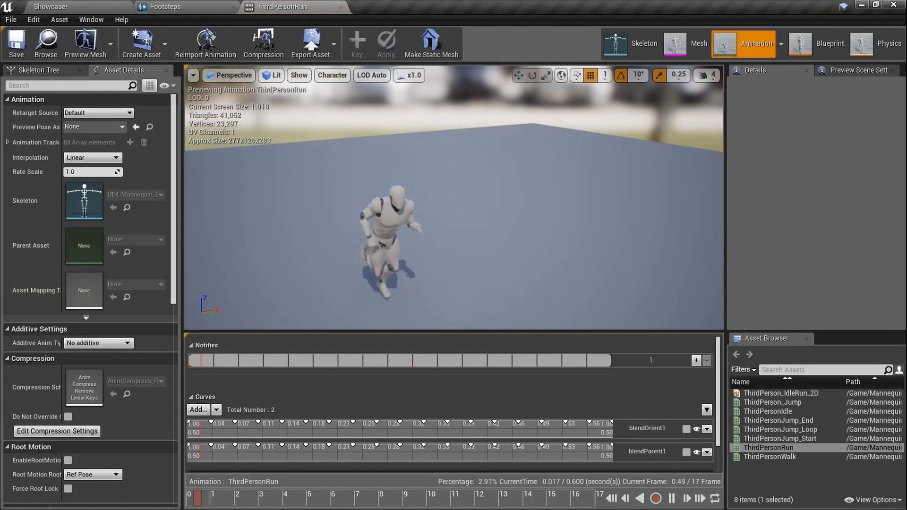
- Switch to the ThirdPersonRun tab and pause at the footfall near frame 7
click(166, 6)
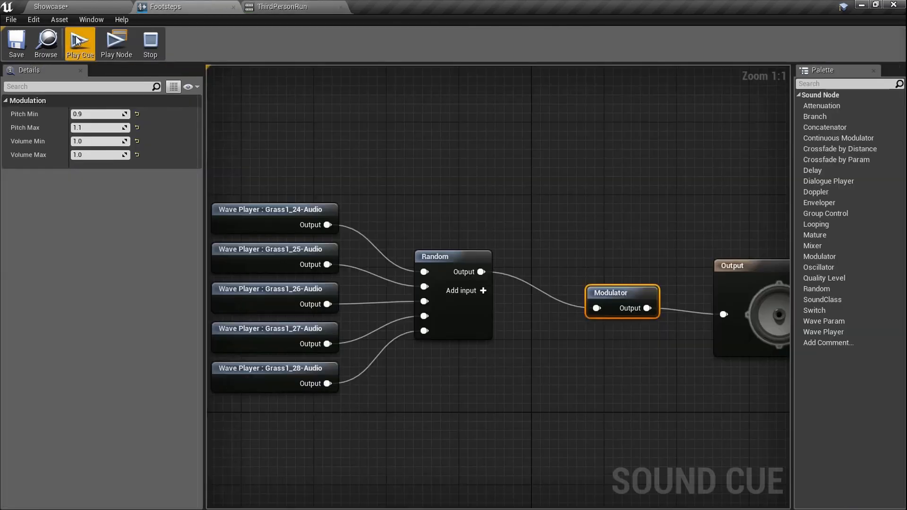
mouse_move(31, 49)
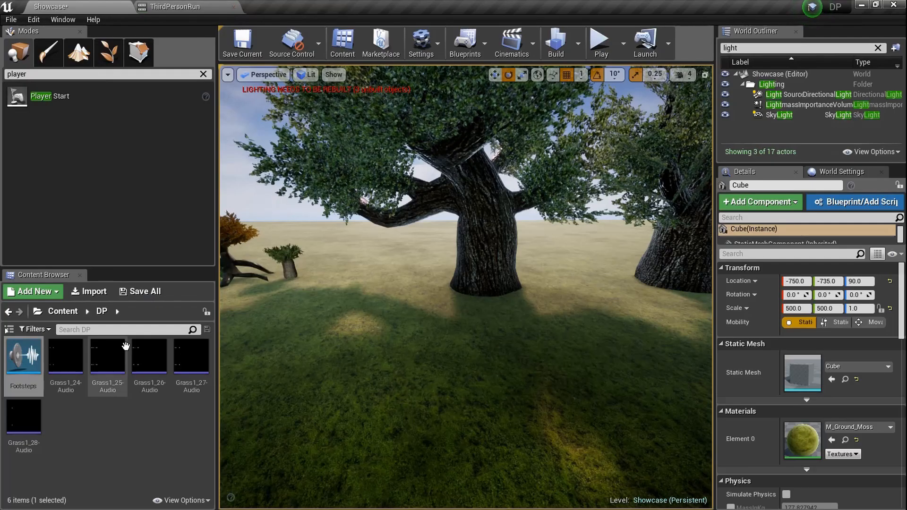
click(173, 6)
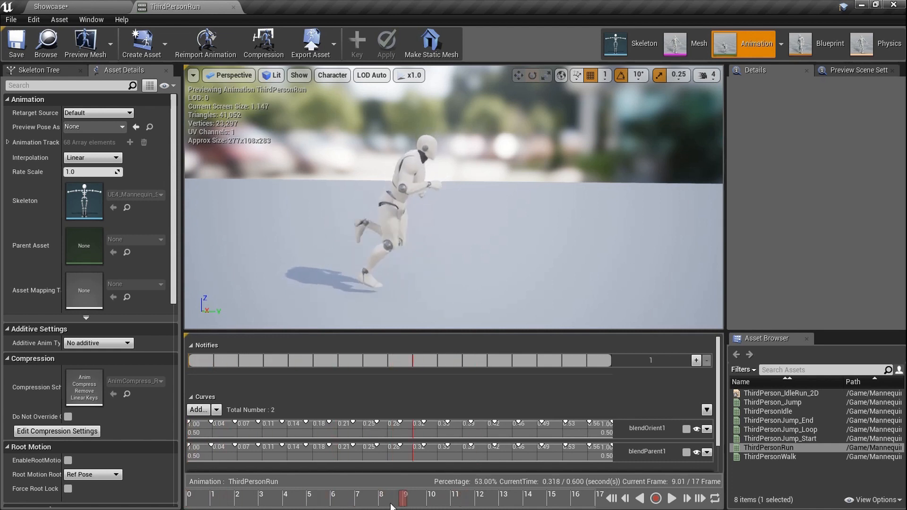
click(457, 498)
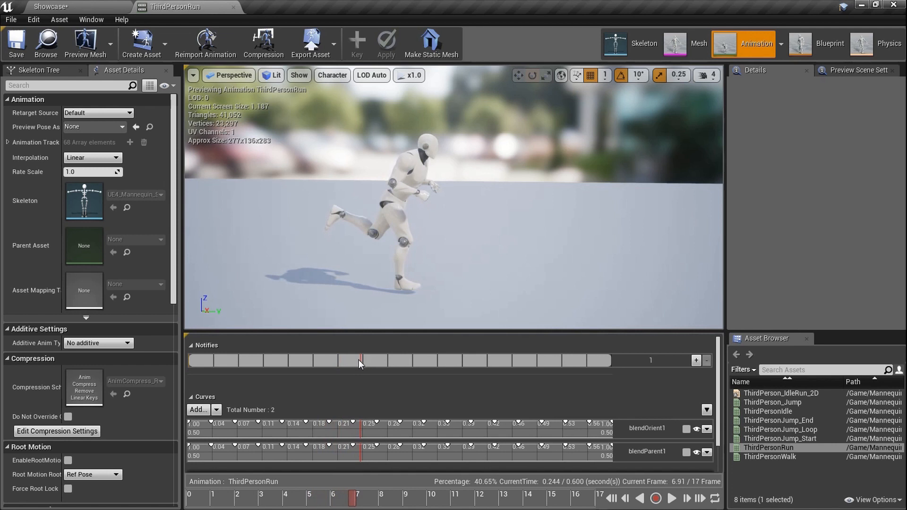
mouse_move(215, 333)
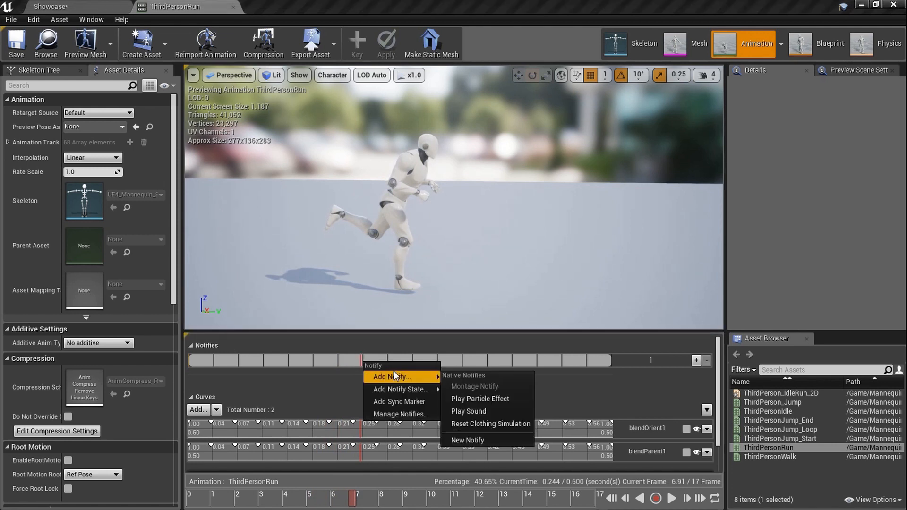
- Add a Play Sound notify at frame 7 and assign it the Footsteps cue
click(468, 412)
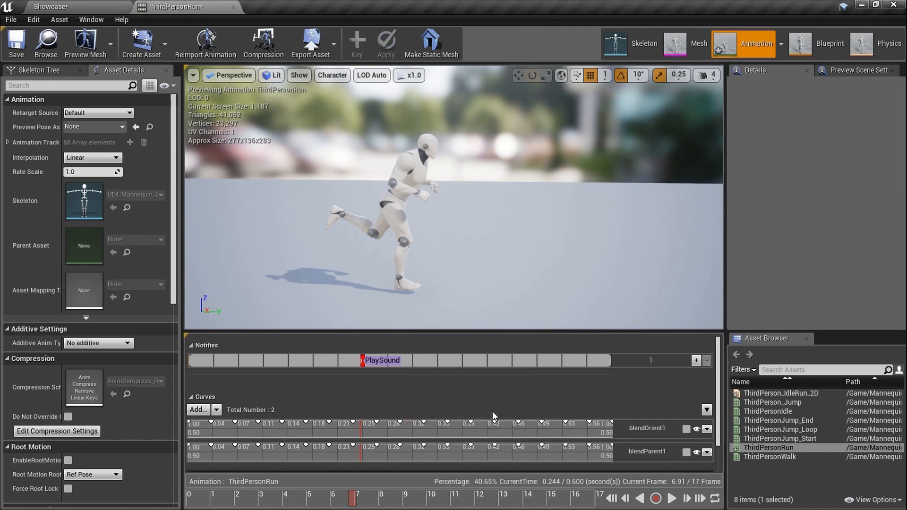
click(381, 360)
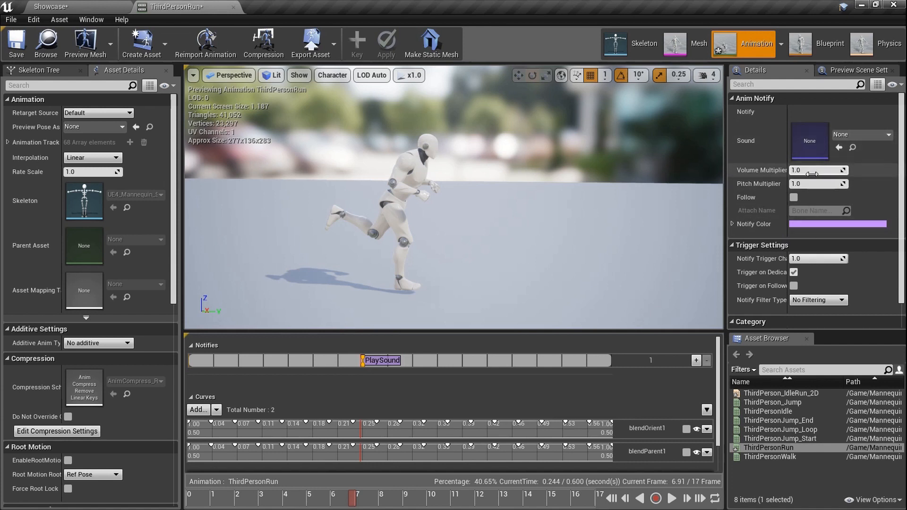
click(50, 6)
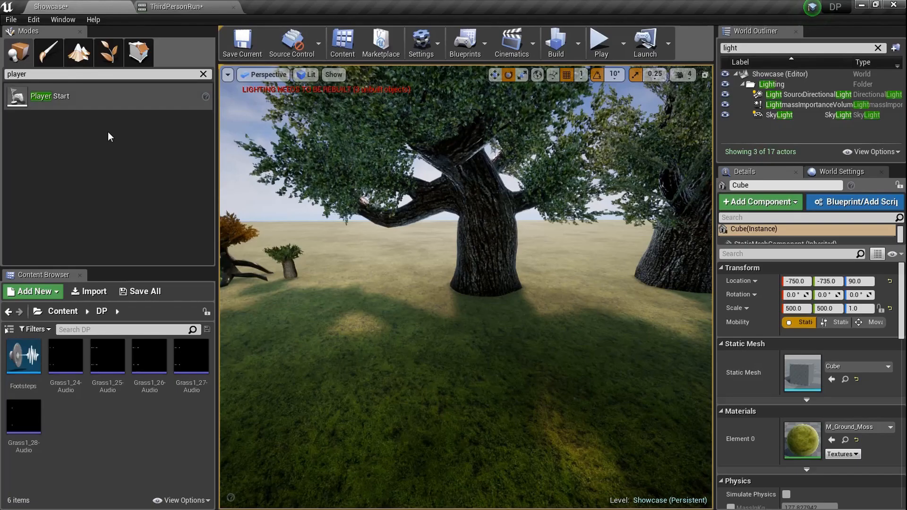
click(24, 356)
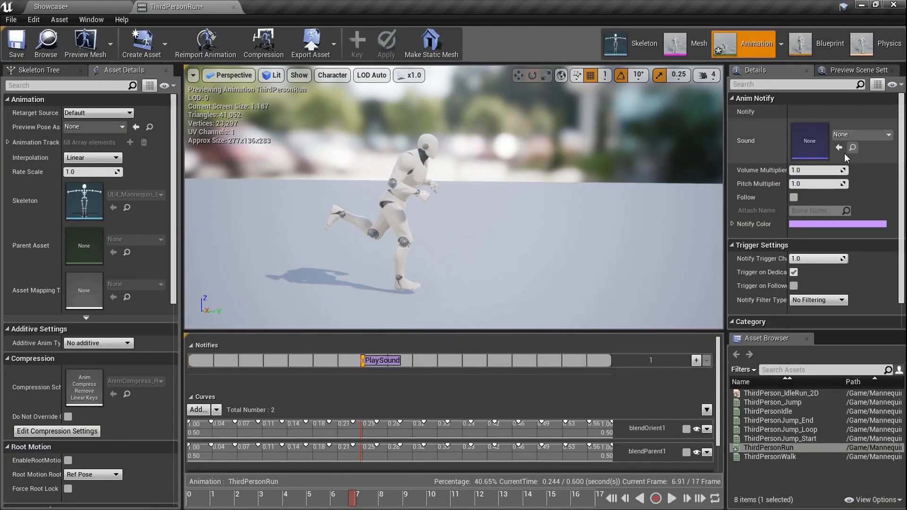
click(860, 134)
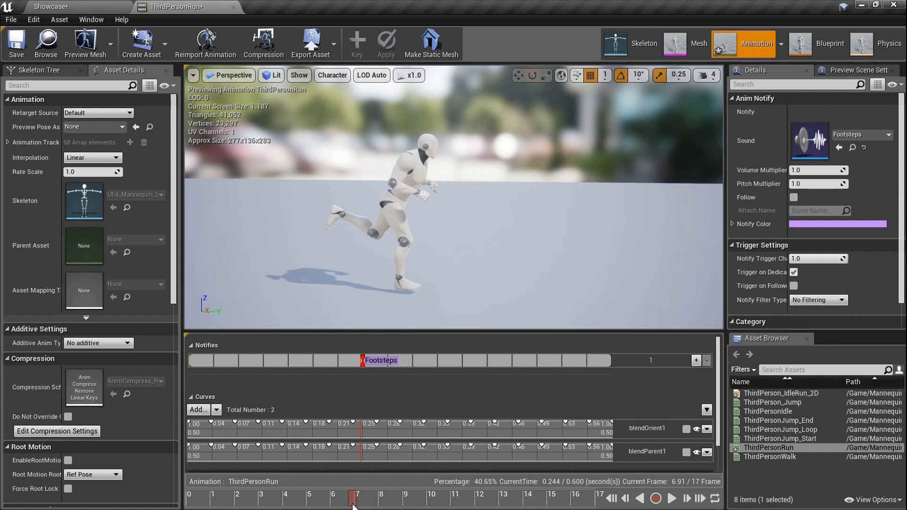
click(501, 495)
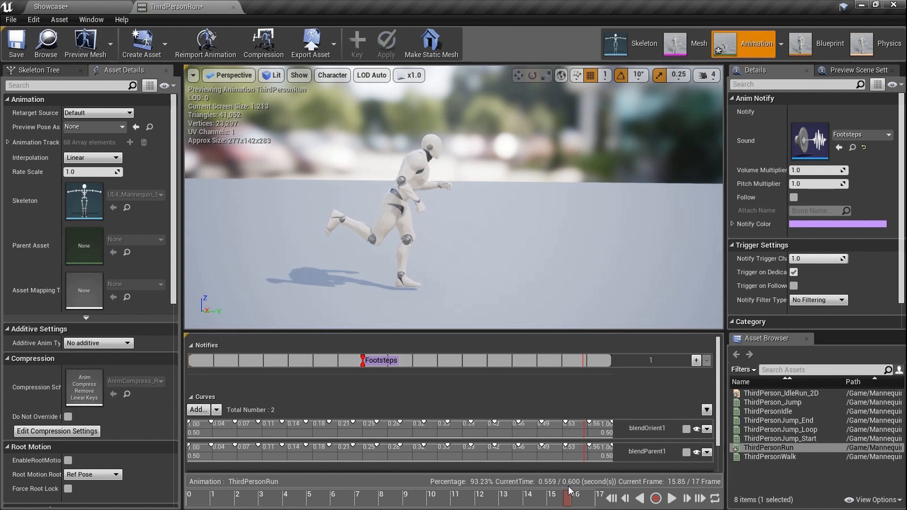
- Add another Footsteps Play Sound notify near frame 16
right_click(596, 365)
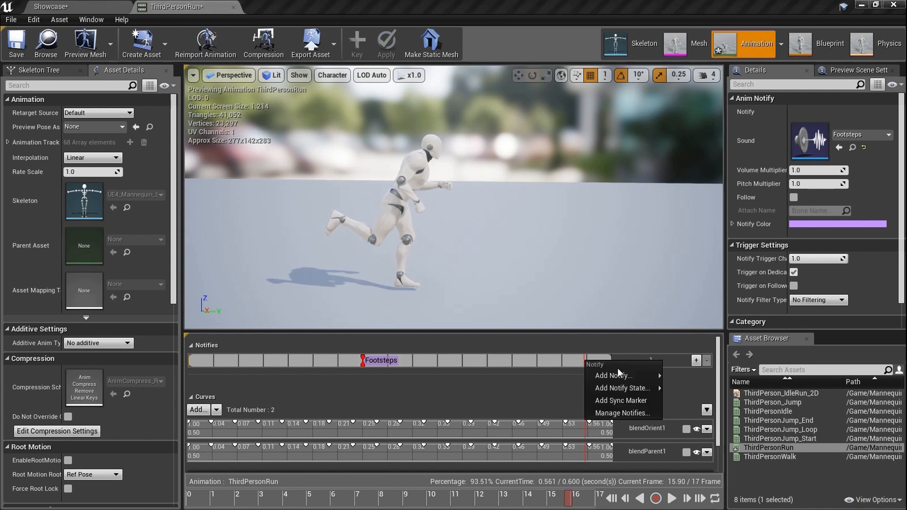
click(621, 375)
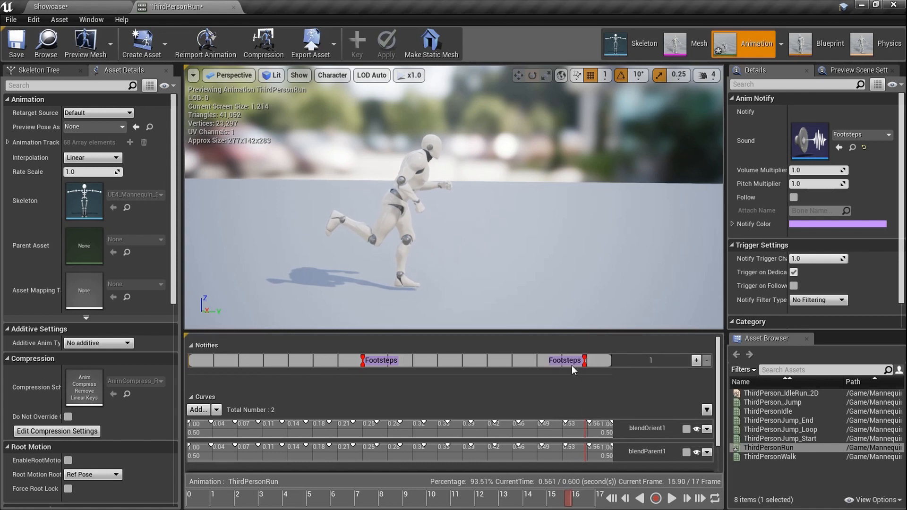
click(565, 359)
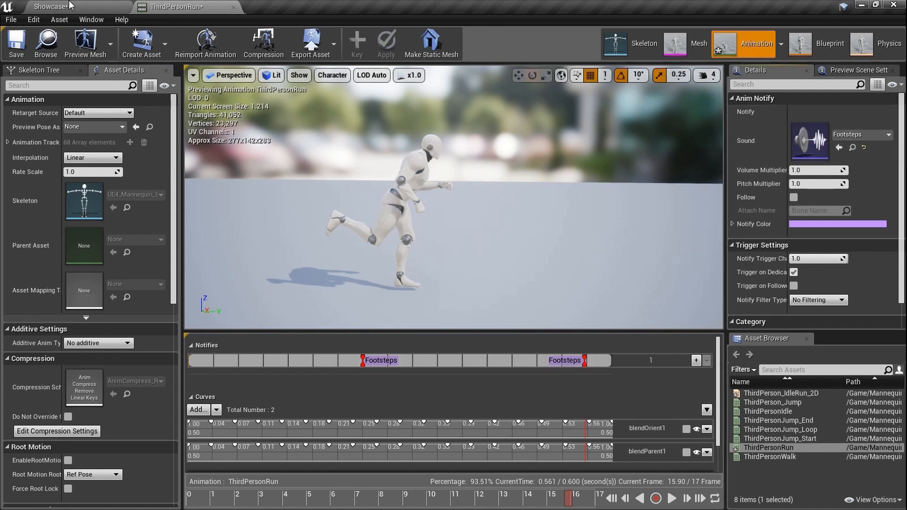
mouse_move(639, 258)
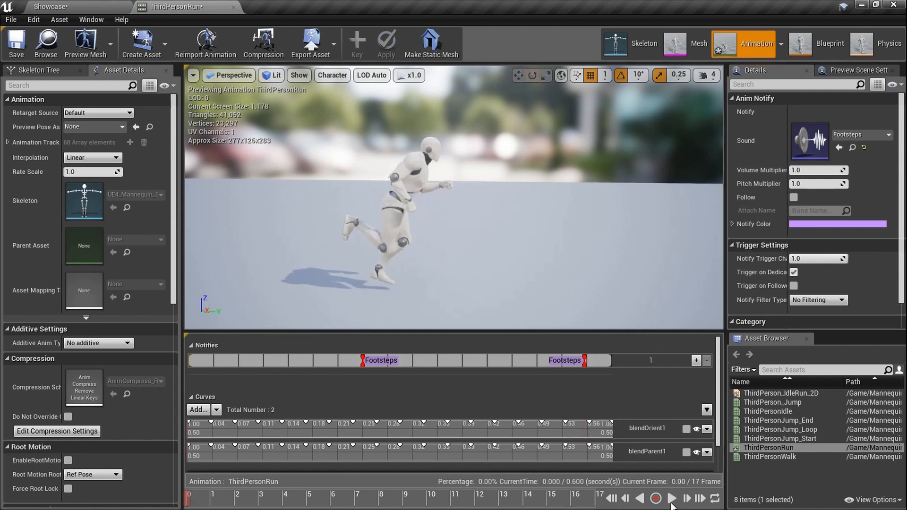
click(655, 498)
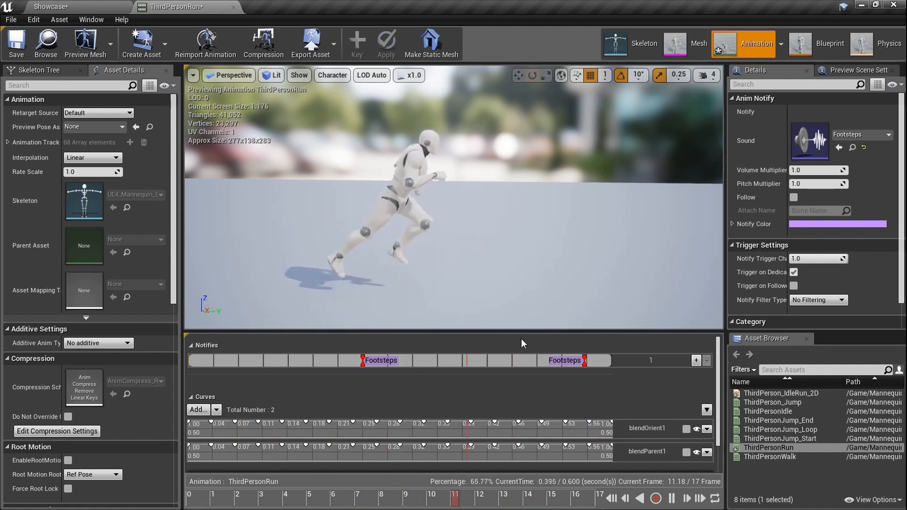
click(655, 498)
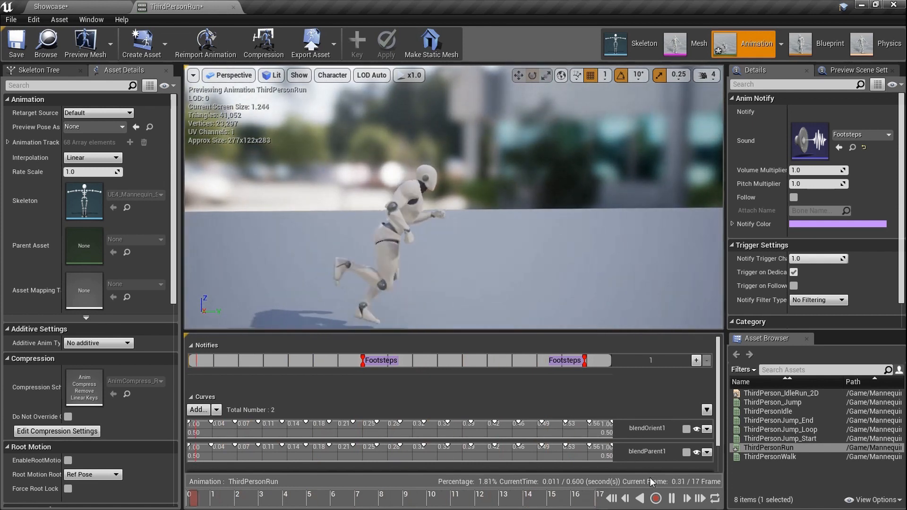
click(672, 497)
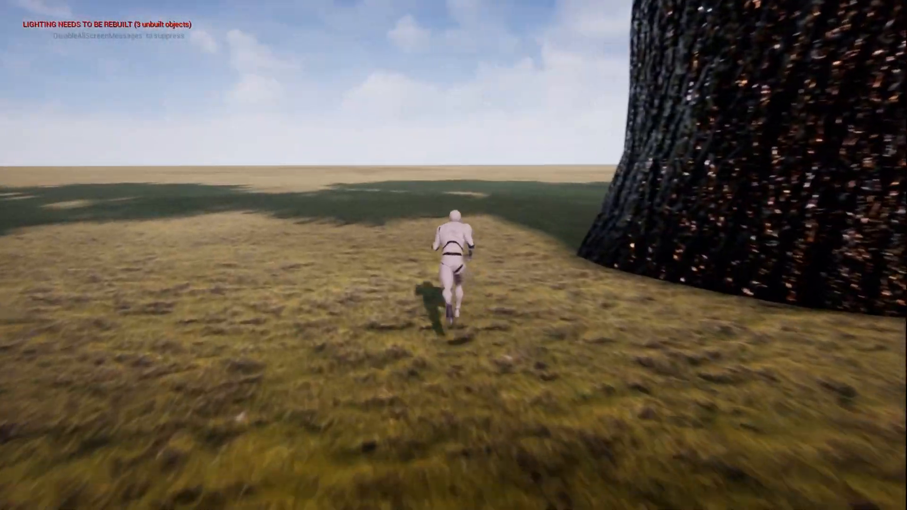
key(w)
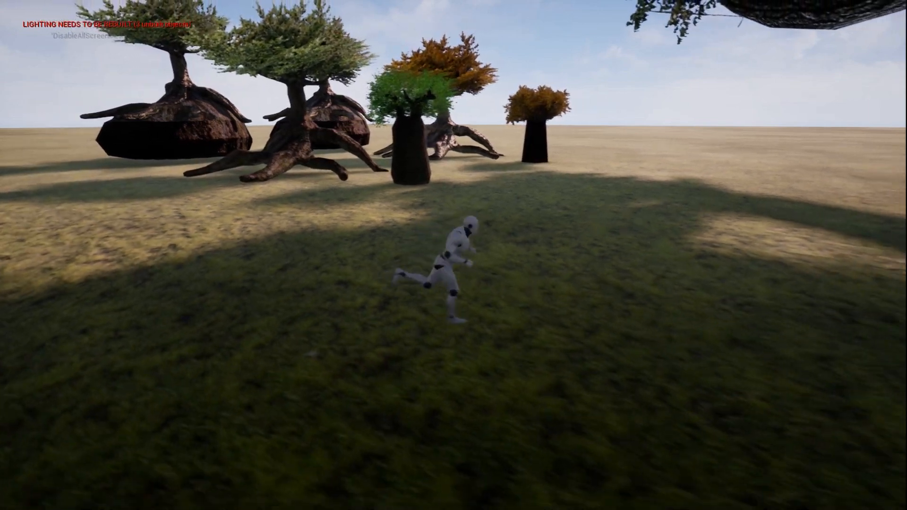
key(w)
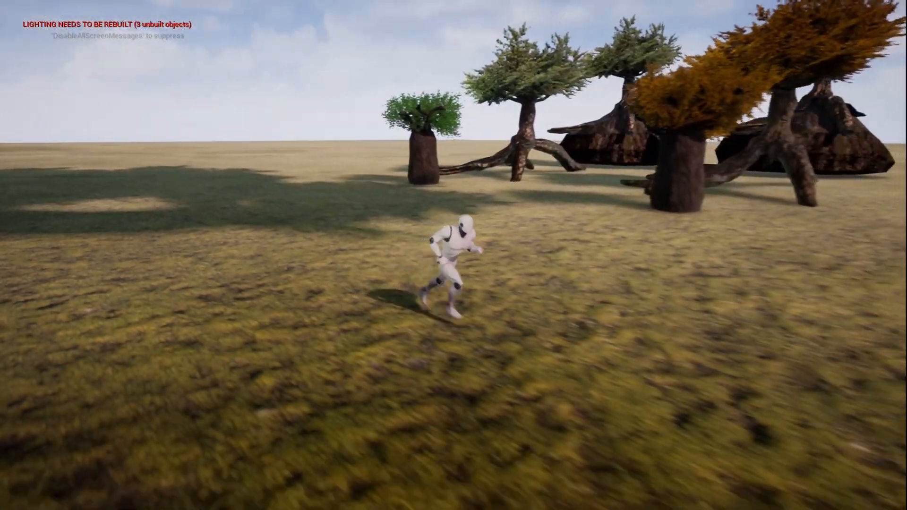
key(w)
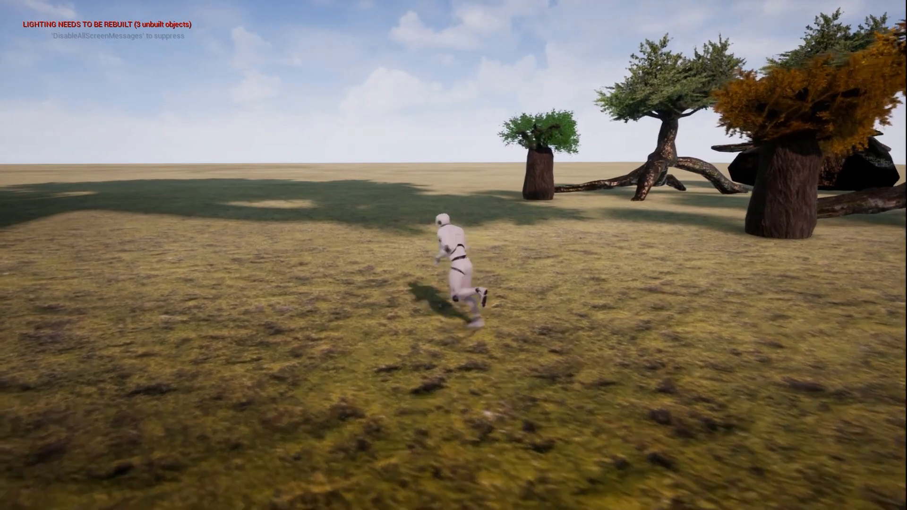
key(w)
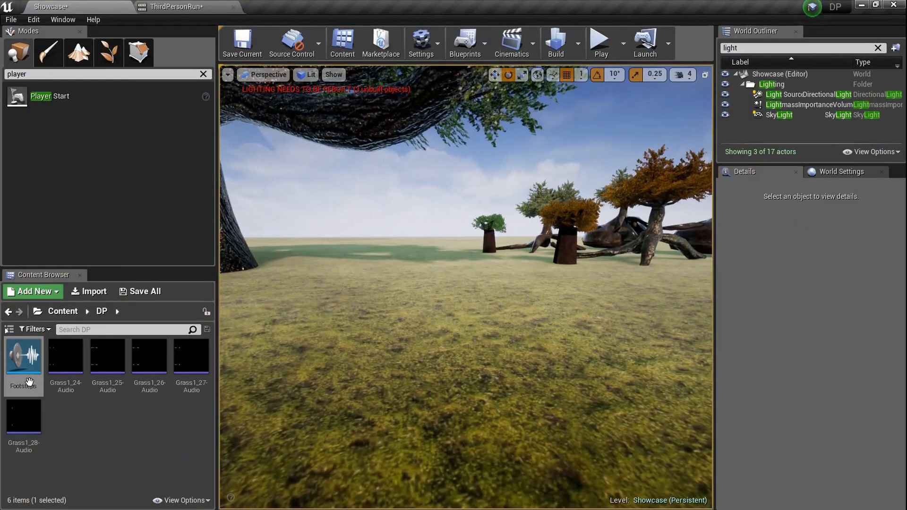
- Reopen the Footsteps sound cue from the Content Browser
double_click(23, 358)
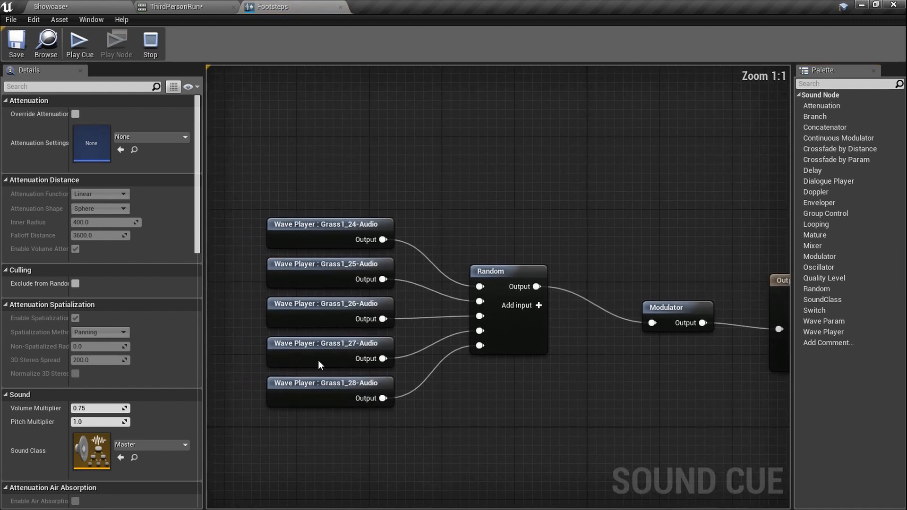
mouse_move(322, 417)
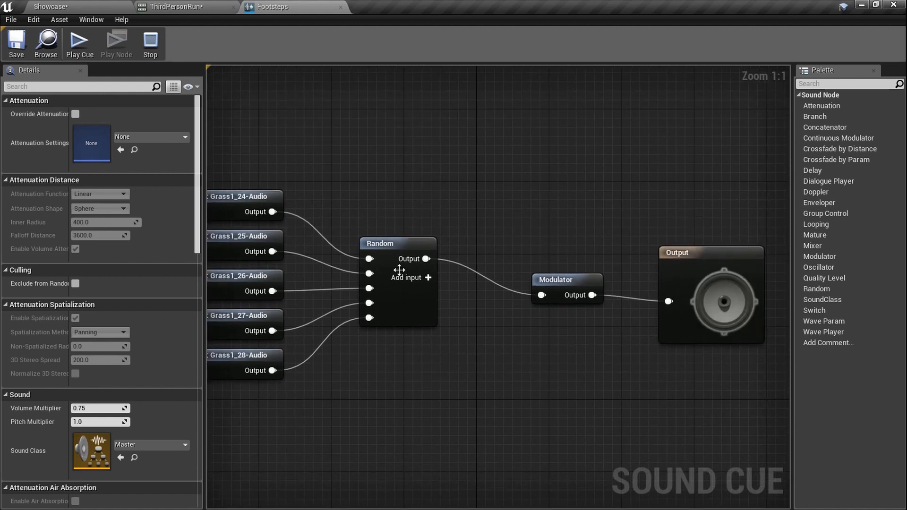
mouse_move(326, 265)
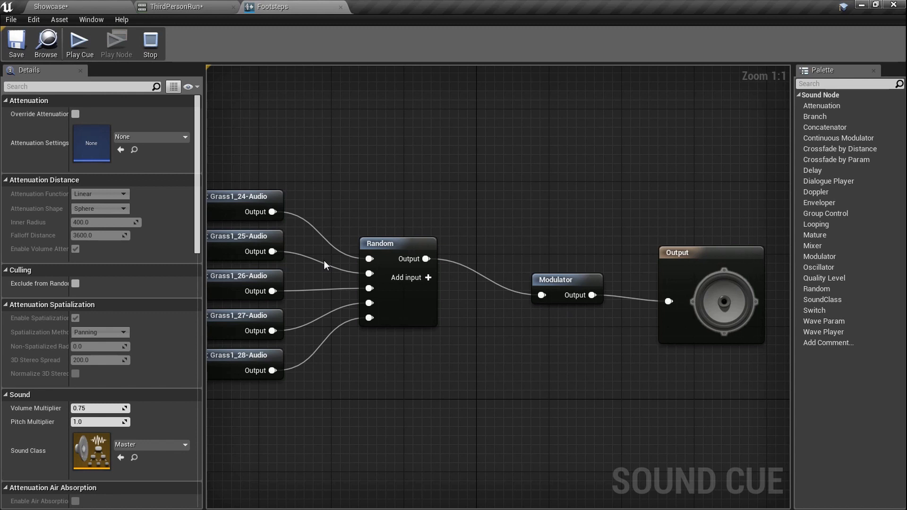
mouse_move(100, 113)
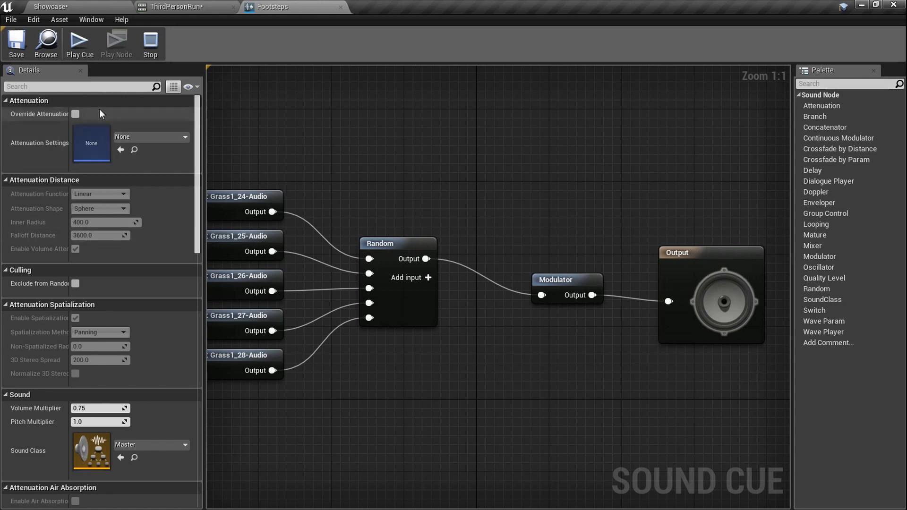